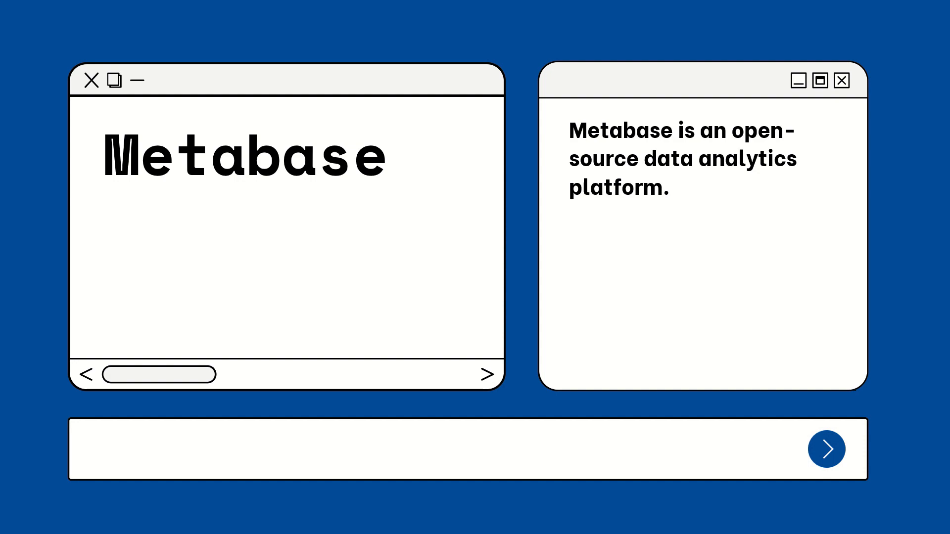
Advance from the Metabase introduction to the CVE-2023-38646 unauthenticated command execution slide
left_click(827, 448)
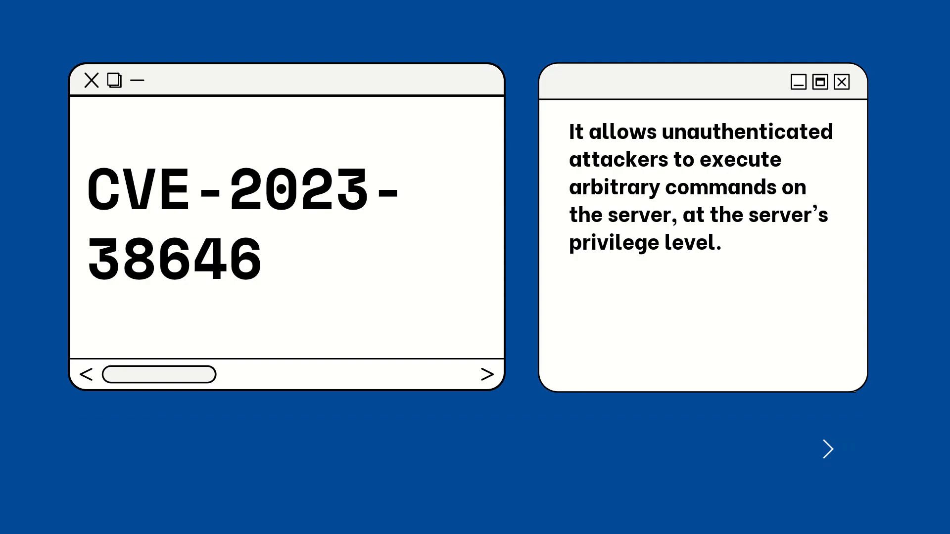